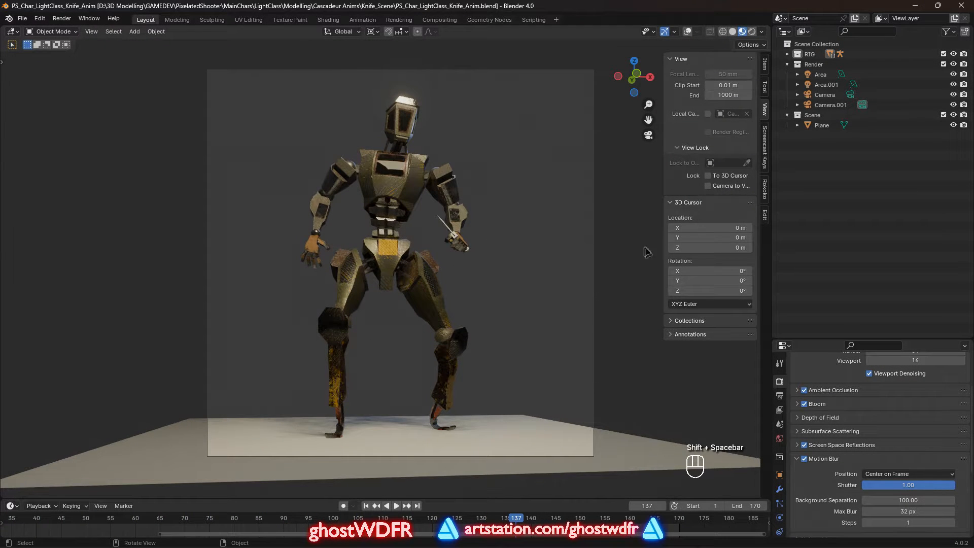
Set the world background colour to black in World Properties
left_click(819, 411)
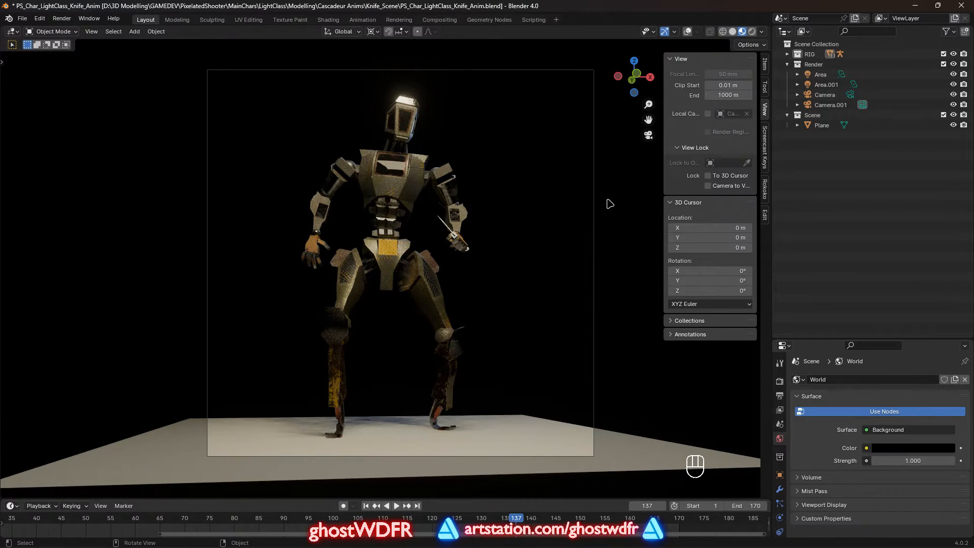
key("shift+space")
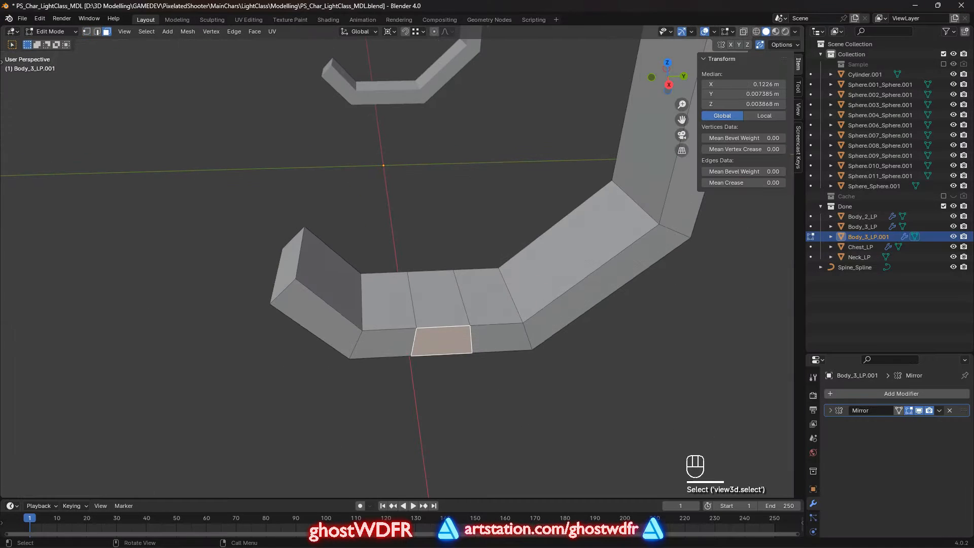
Scale and place a low-poly finger block over the reference hand, selecting the whole segment with L
key("s")
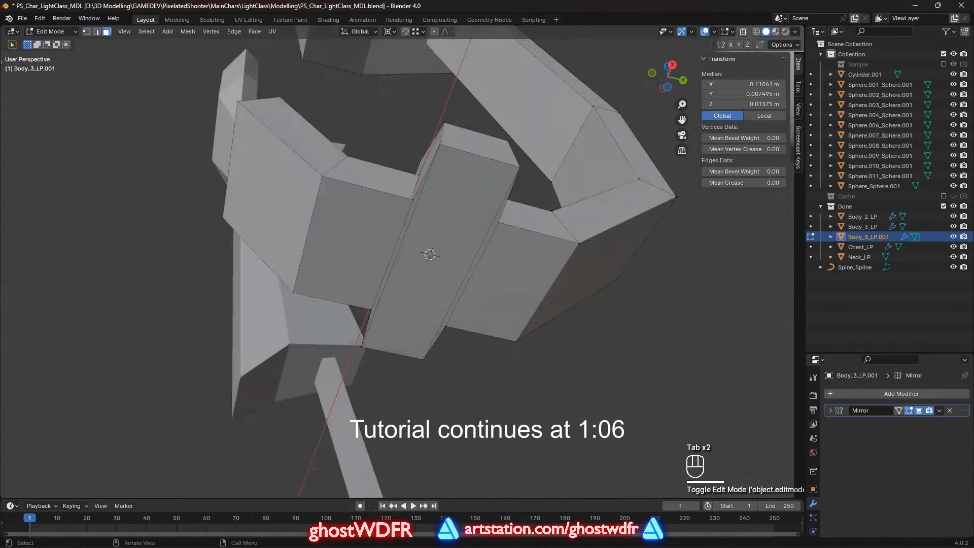
key("Tab")
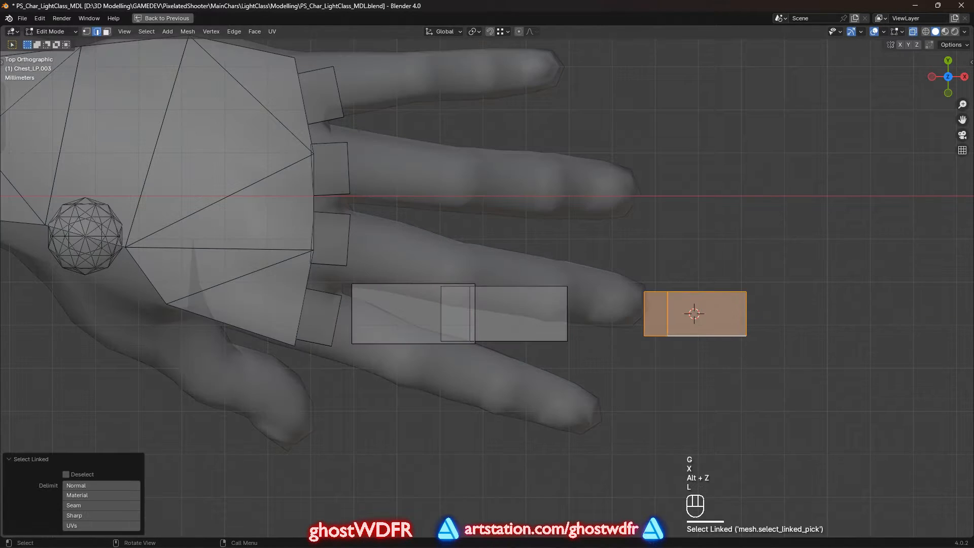
left_click(73, 506)
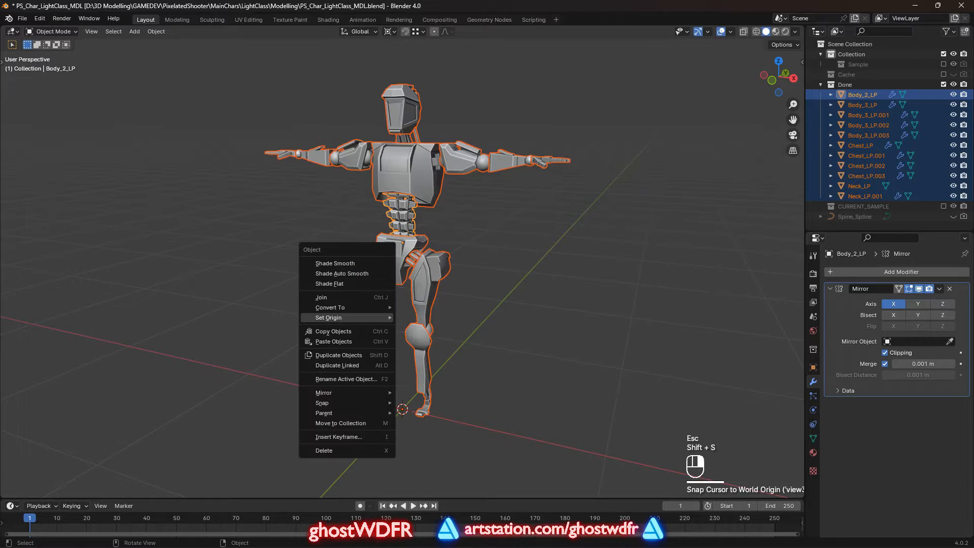
Set the origin of all robot parts to the world origin
left_click(327, 317)
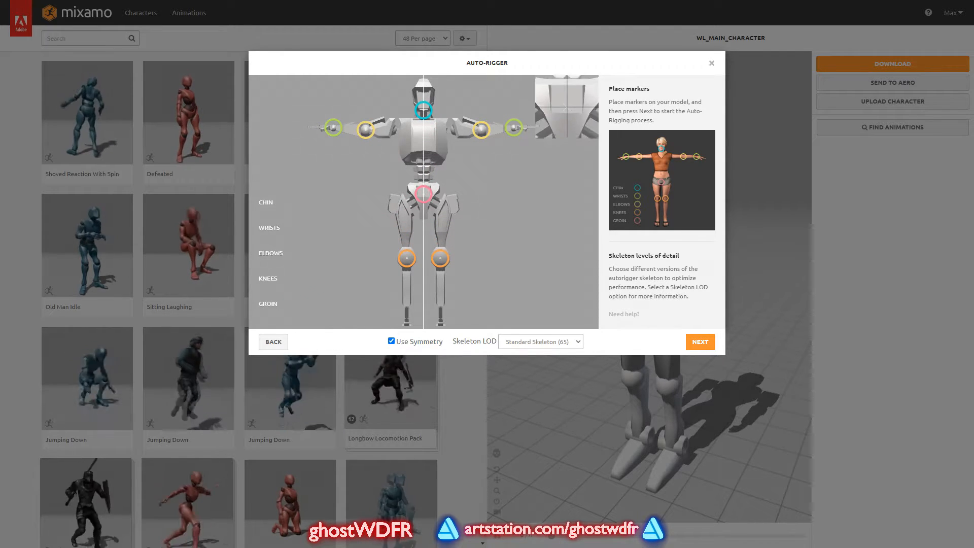
Place the Auto-Rigger markers on the uploaded robot's chin, wrists, elbows, knees and groin
left_click(700, 342)
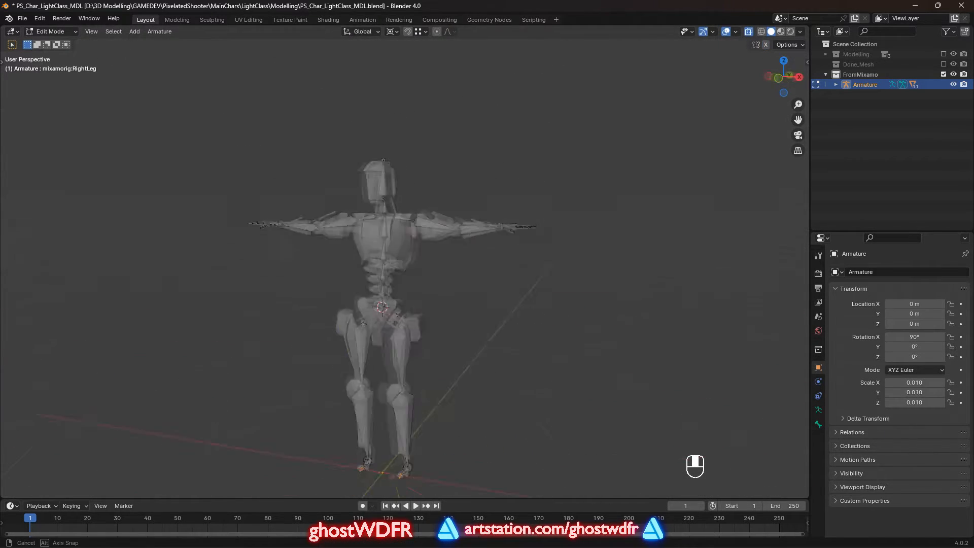
Scale the Mixamo shoulder bones wider in front orthographic view to fit the robot body
key("KP_1")
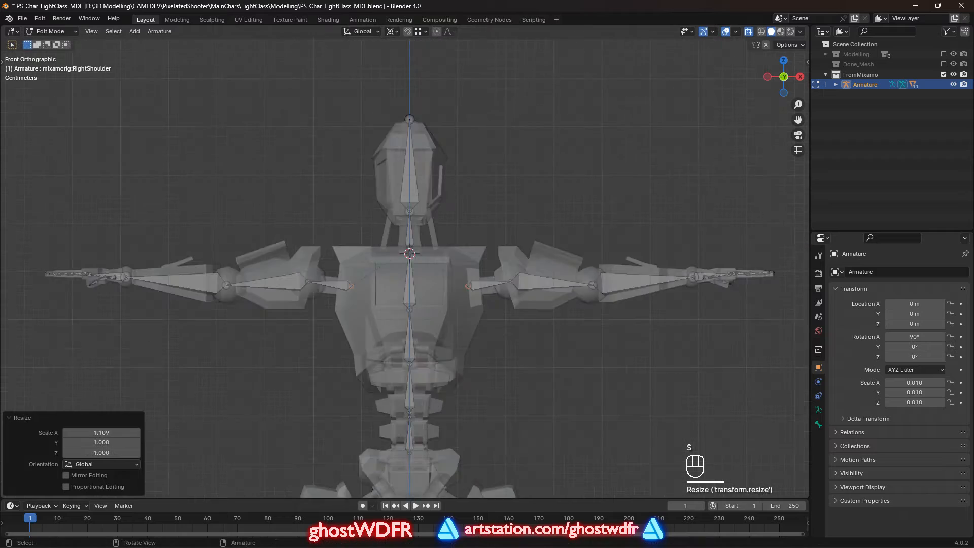
key("KP_7")
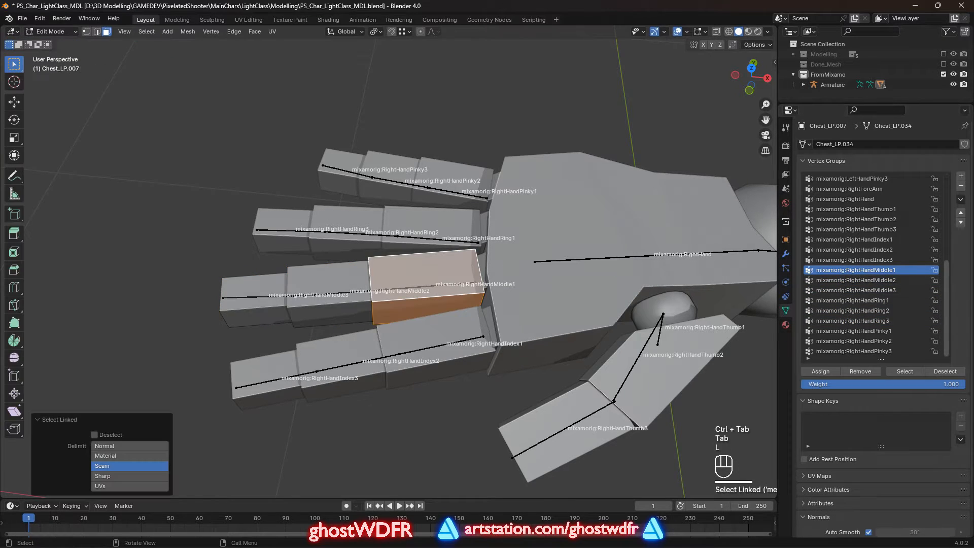
Assign the selected finger segment to its matching right-hand mixamorig vertex group
left_click(48, 31)
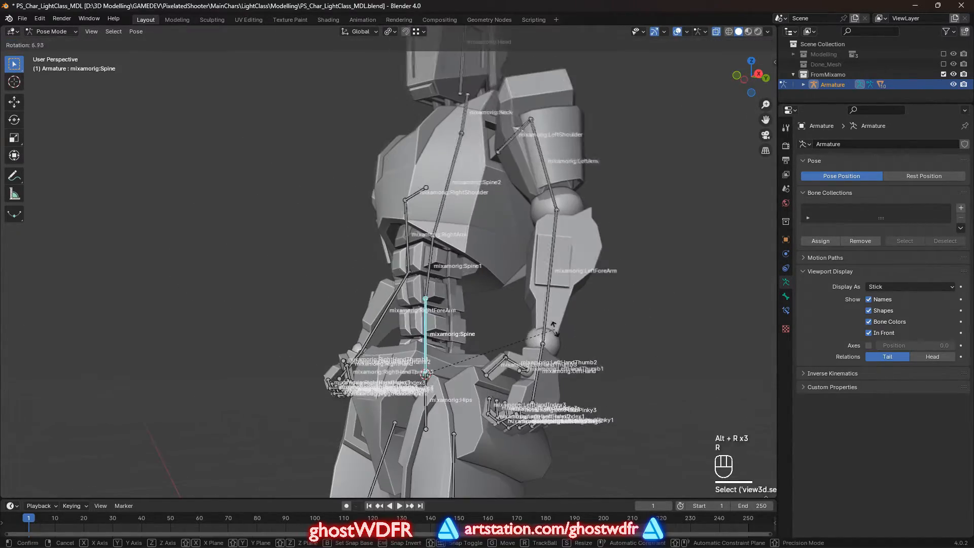
Rotate the Spine bone in Pose Mode to bend the torso and test deformation
key("ctrl+tab")
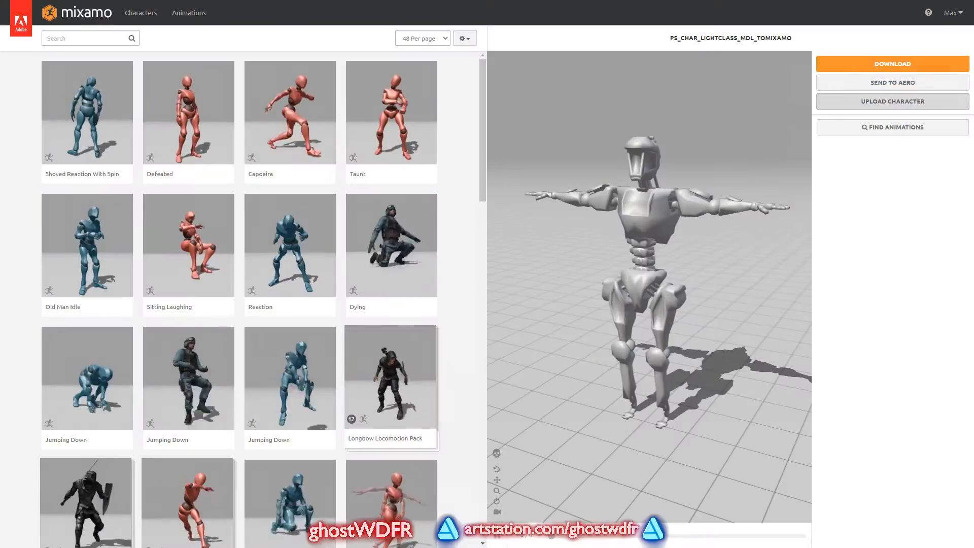
Search 'walk' in Mixamo and apply Crouched Walking in place to the robot
left_click(392, 148)
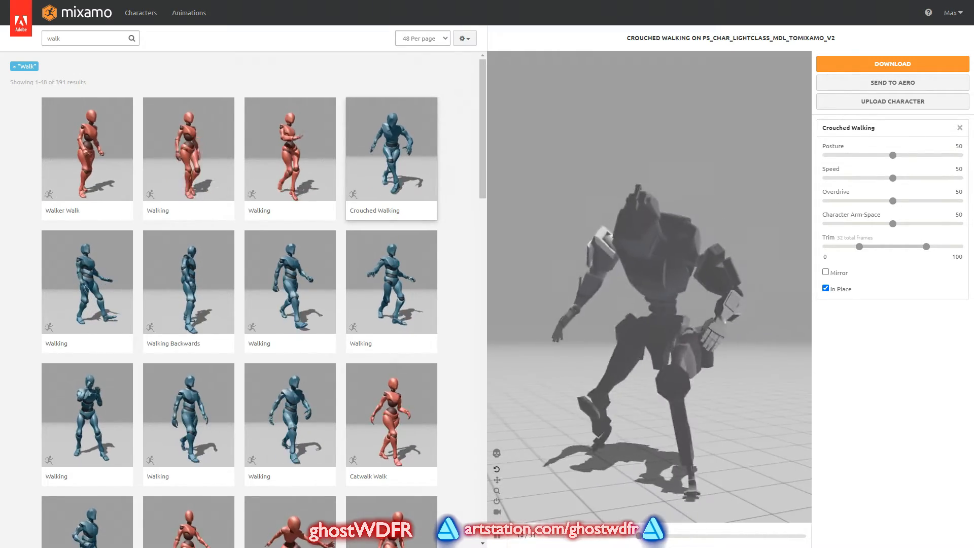
left_click(289, 414)
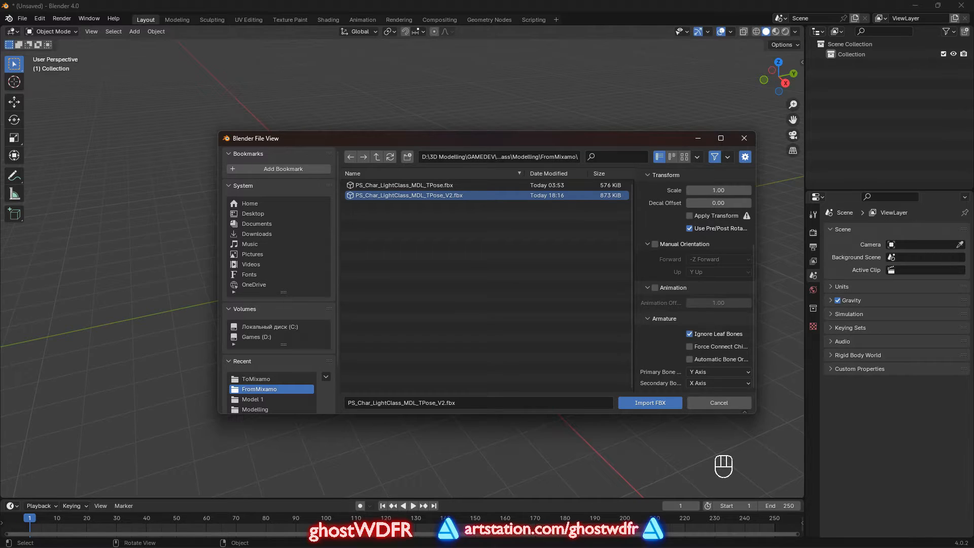
Choose PS_Char_LightClass_MDL_TPose_V2.fbx from the FromMixamo folder for import
left_click(649, 403)
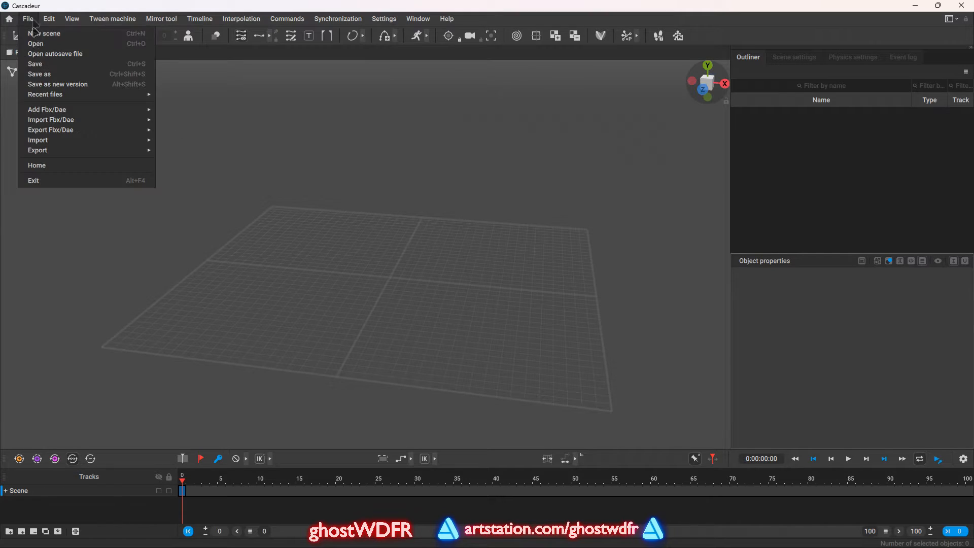
mouse_move(51, 119)
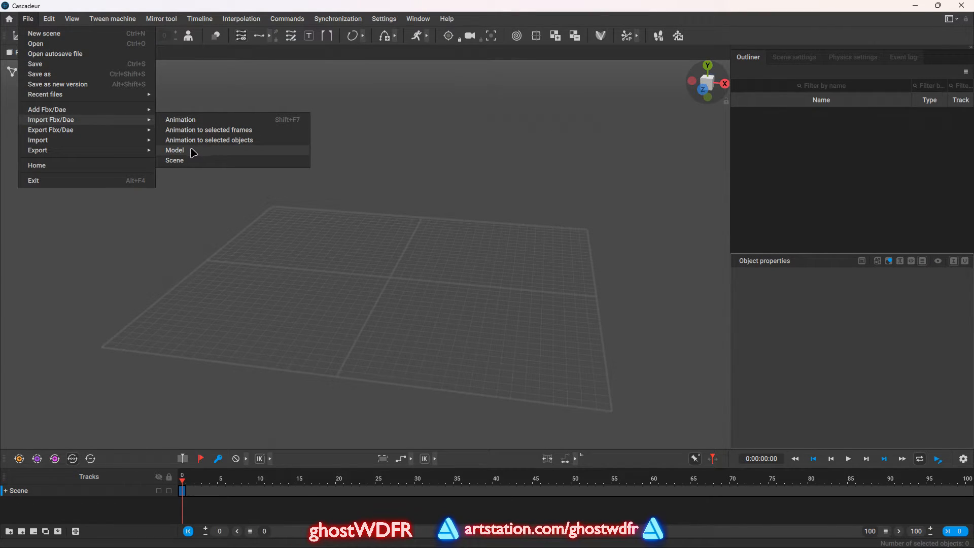
Import the robot as a model in Cascadeur, quick-rig it and generate the rig
left_click(174, 150)
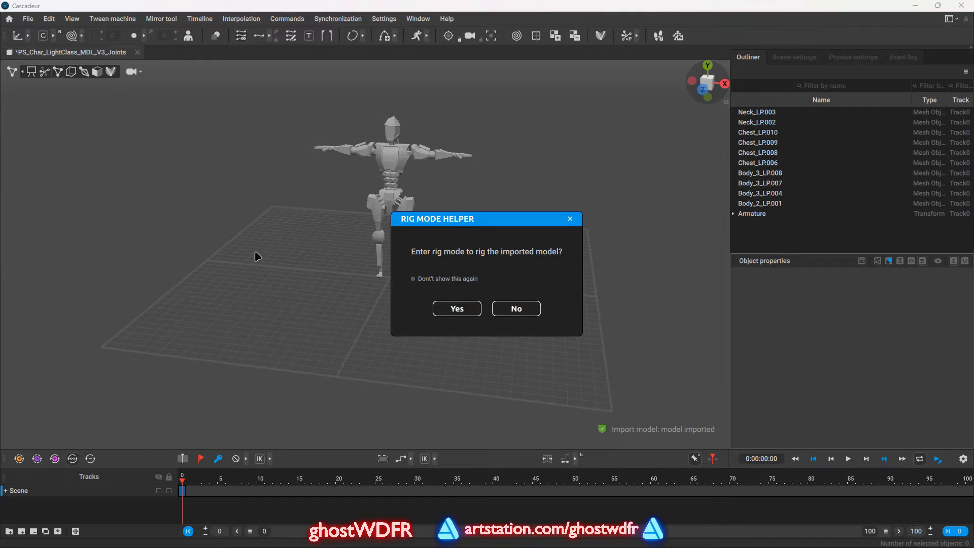
left_click(457, 308)
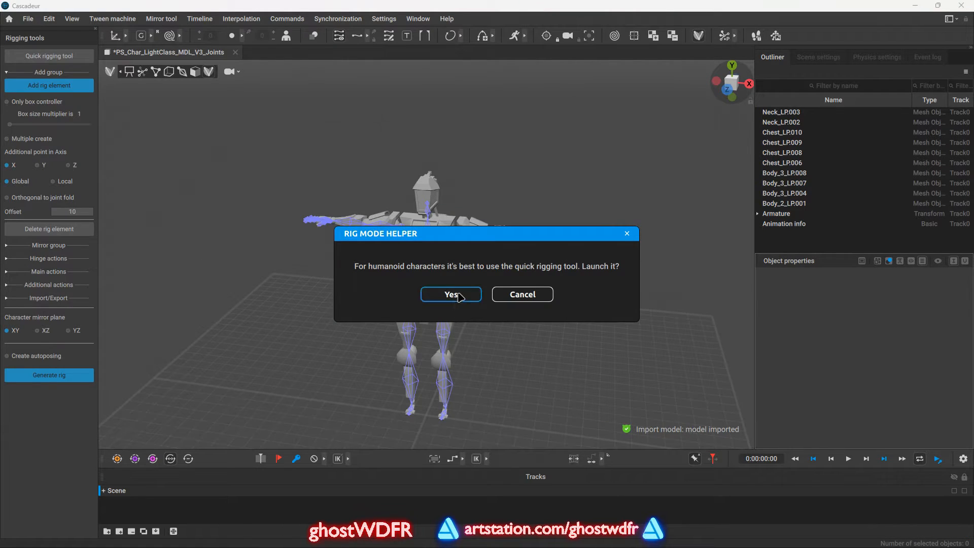
left_click(449, 295)
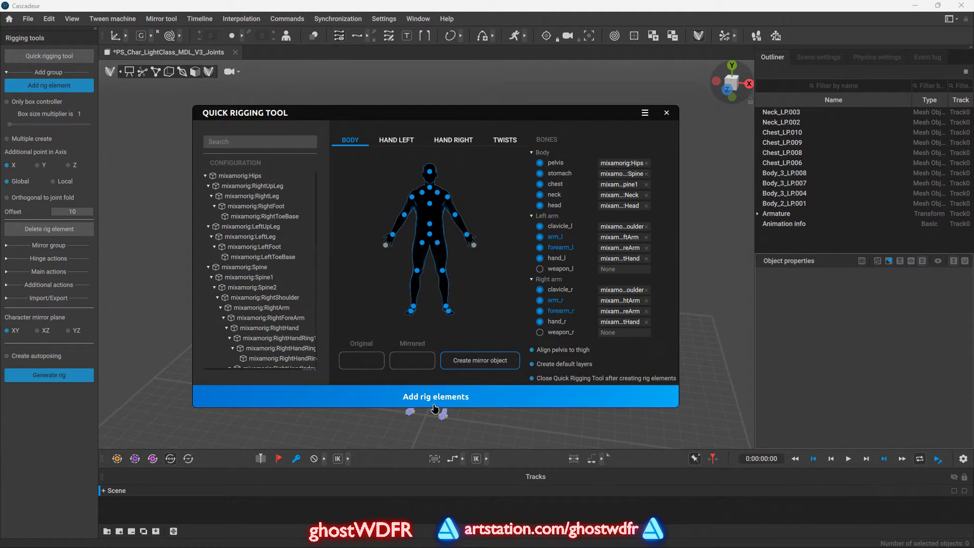
left_click(436, 397)
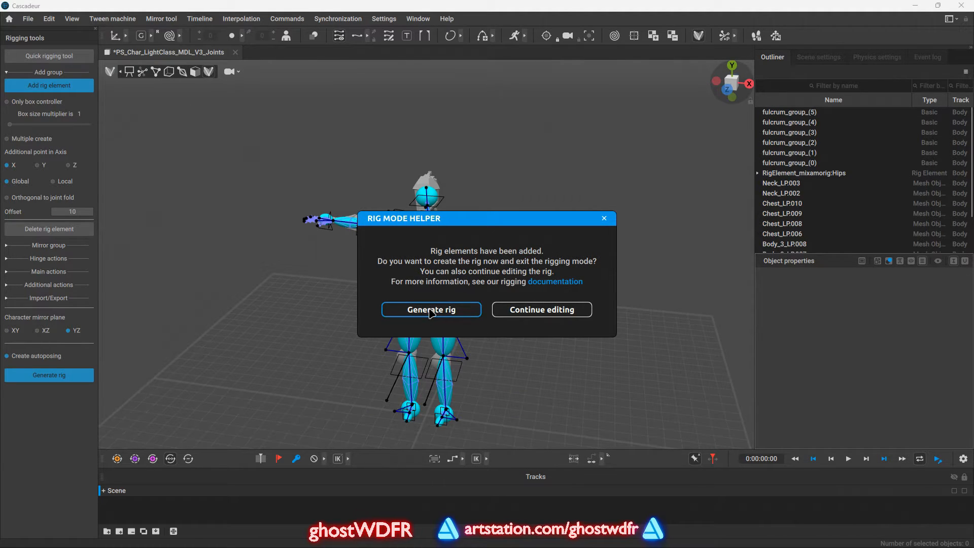
left_click(431, 310)
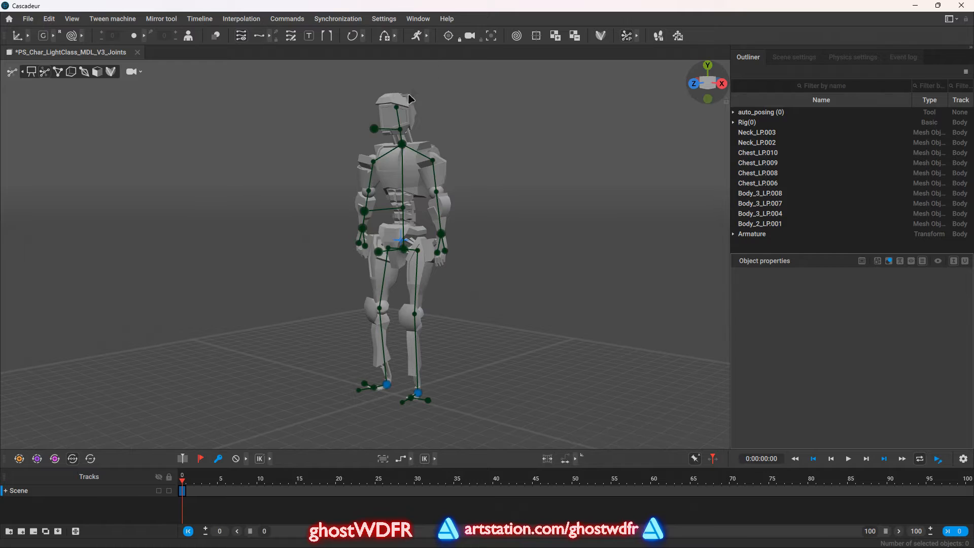
Select frames 0–10 as an interval, reposition the green ghost, then check the pose at frame 30
left_click(260, 490)
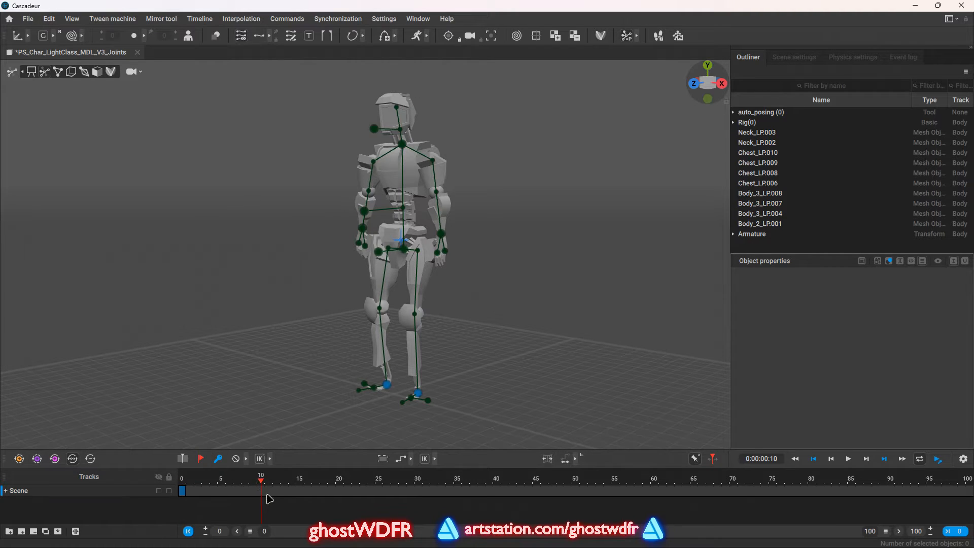
left_click(260, 481)
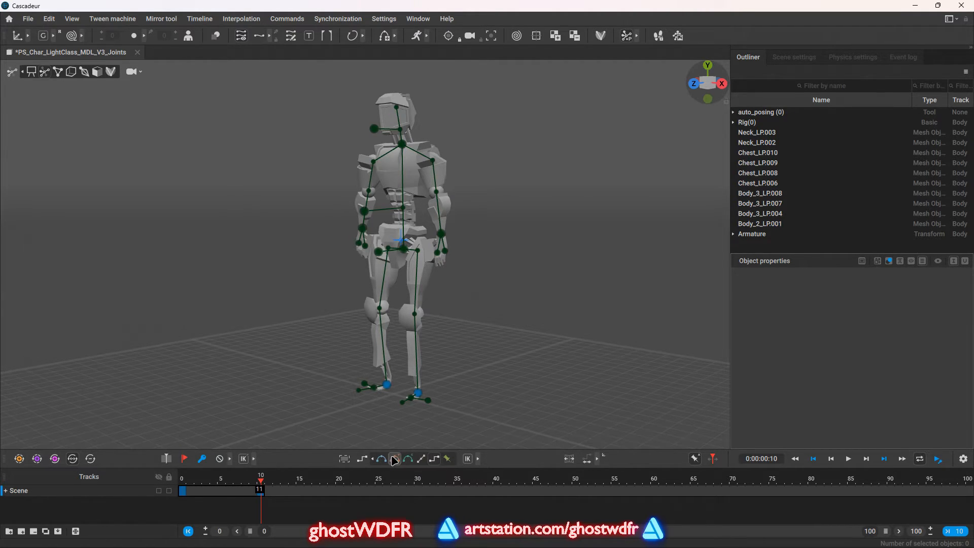
mouse_move(407, 461)
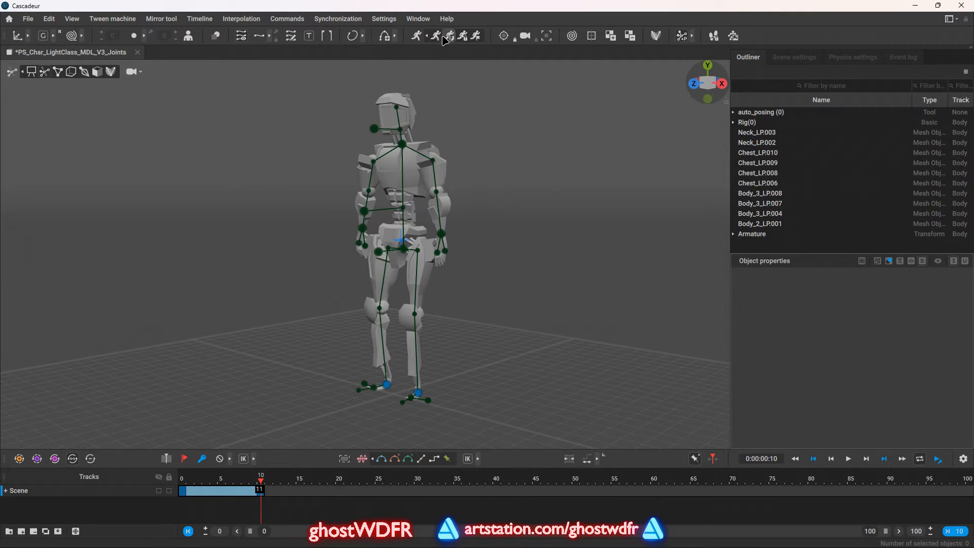
mouse_move(436, 35)
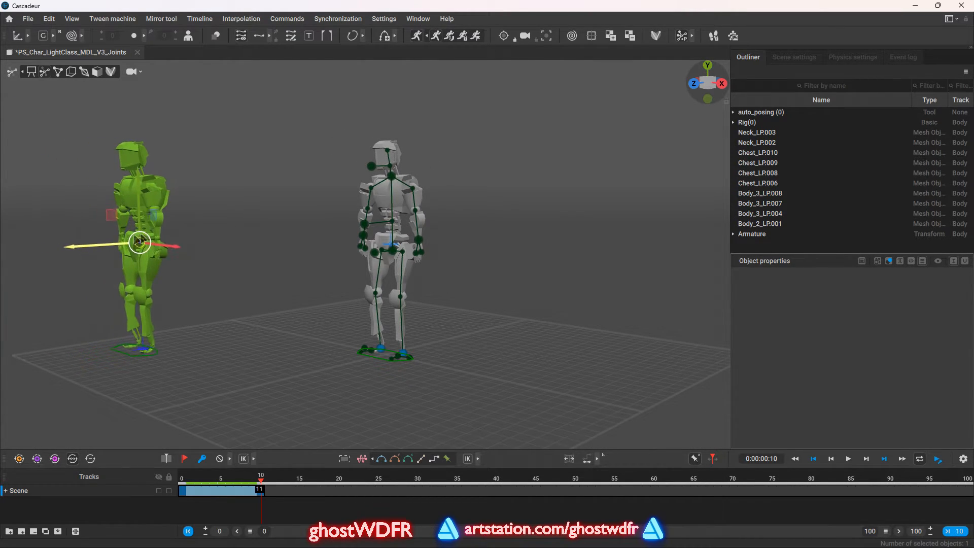
left_click_drag(138, 243, 304, 239)
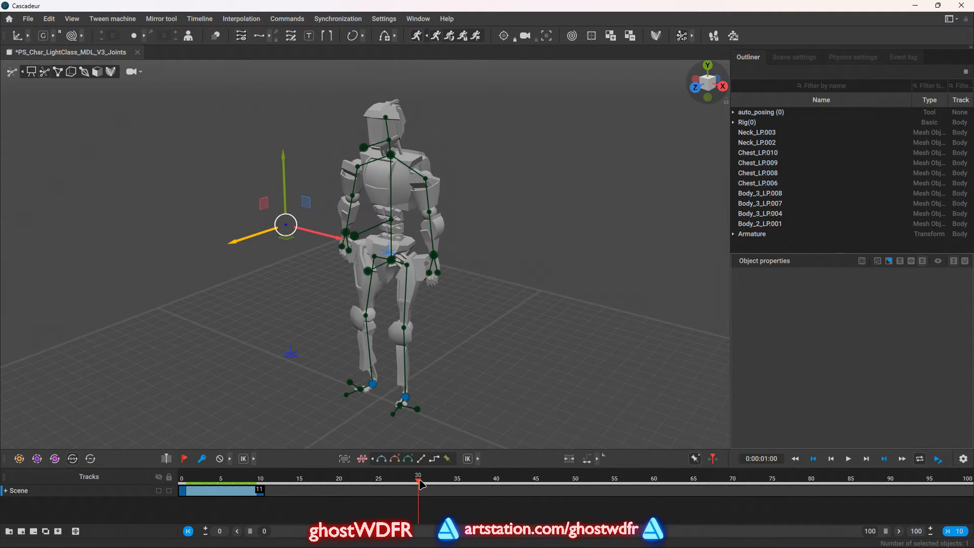
left_click(852, 57)
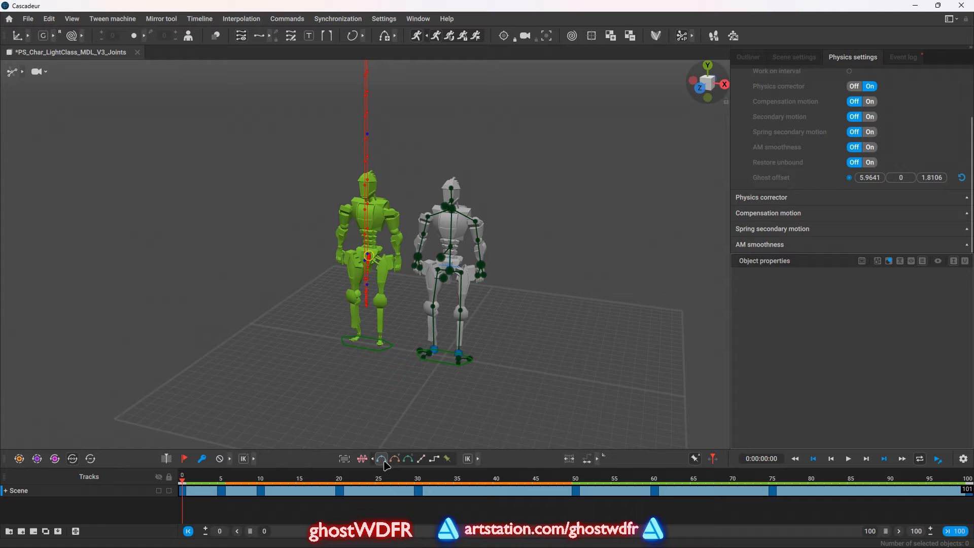
mouse_move(382, 458)
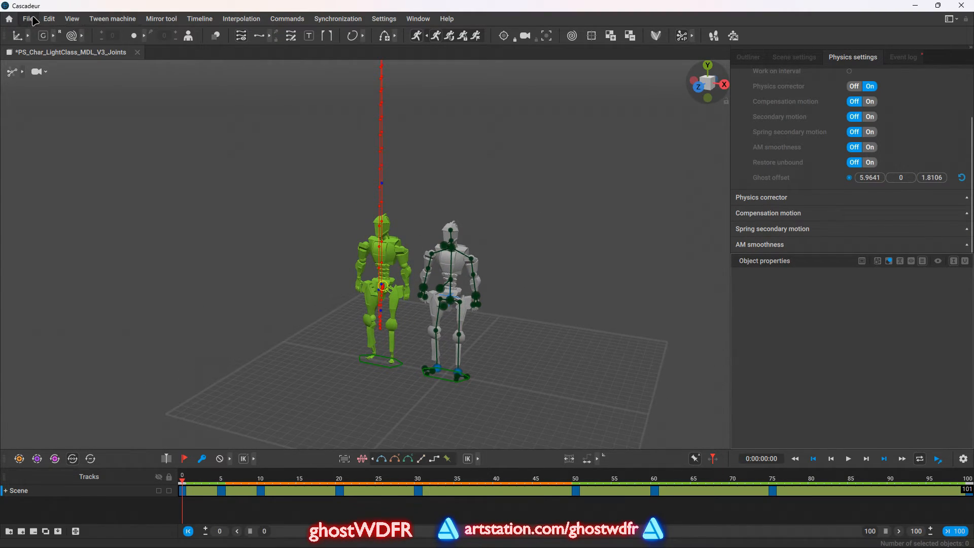
Export the whole Cascadeur scene as FBX via File > Export Fbx/Dae > Scene
left_click(28, 18)
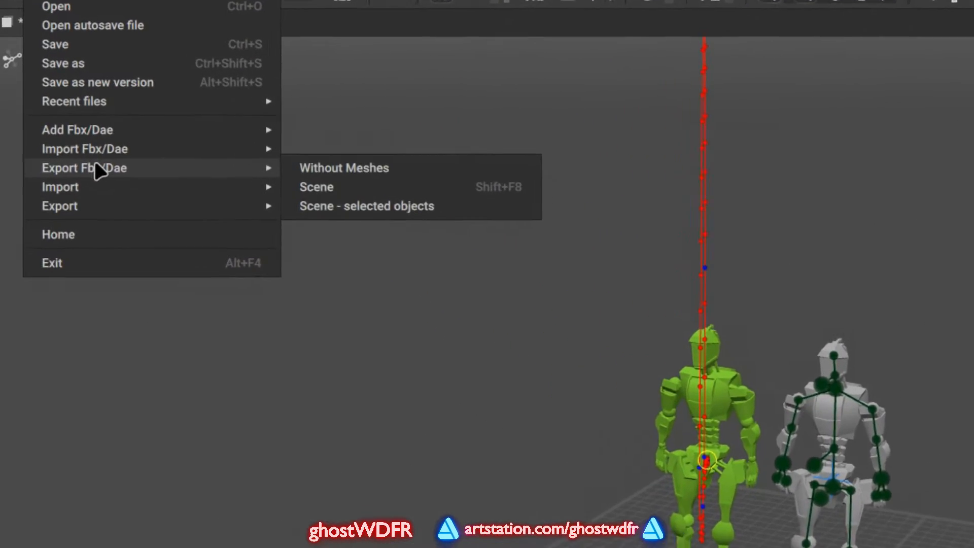
left_click(317, 187)
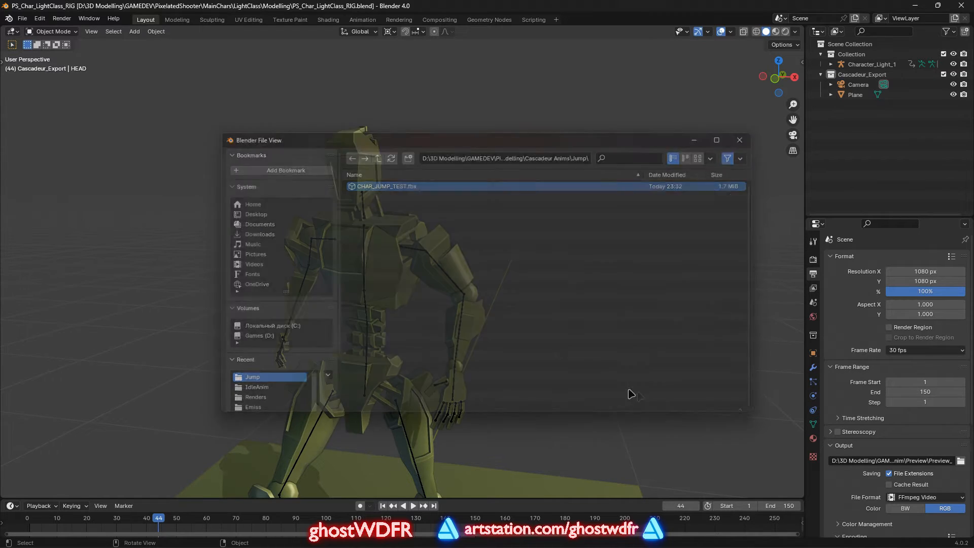
Import CHAR_JUMP_TEST.fbx, frame the new armature in view and select it
double_click(387, 186)
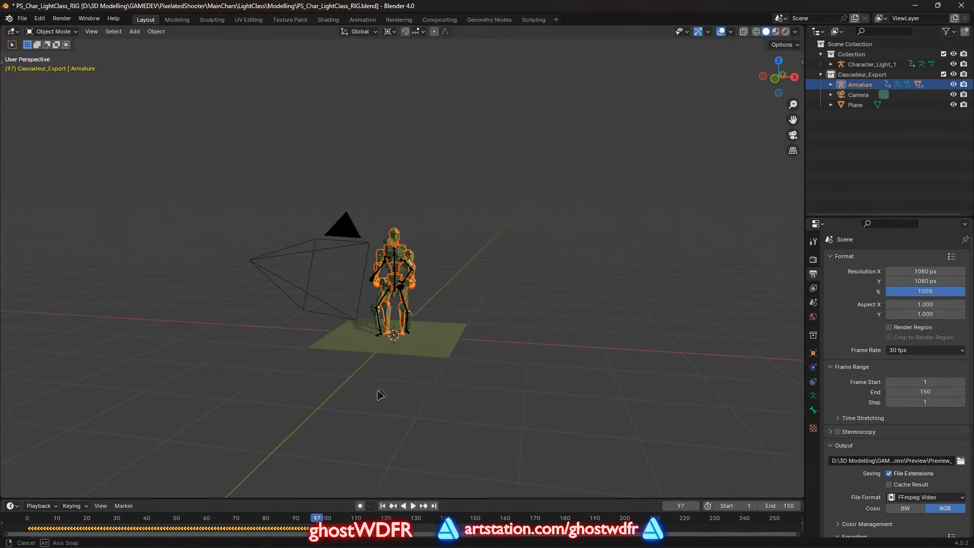
key("KP_1")
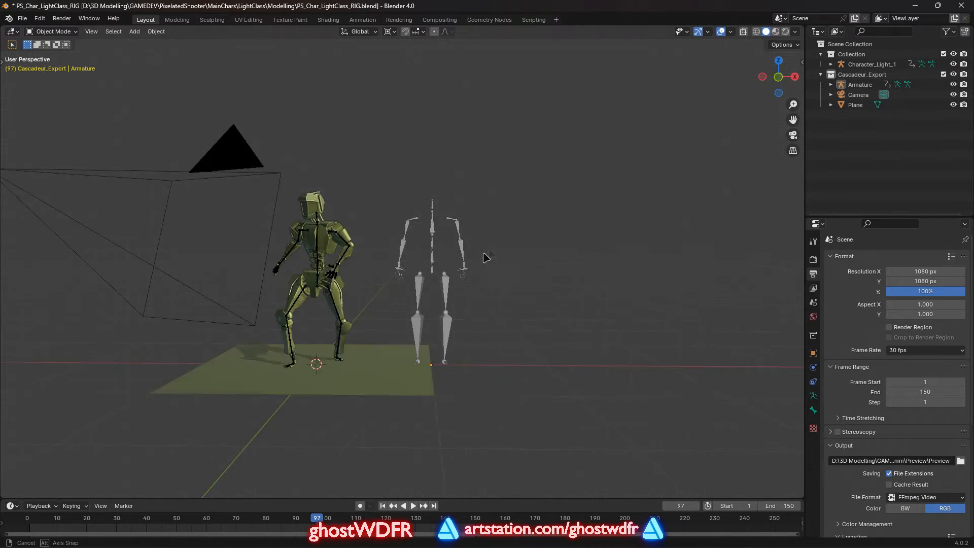
left_click(362, 20)
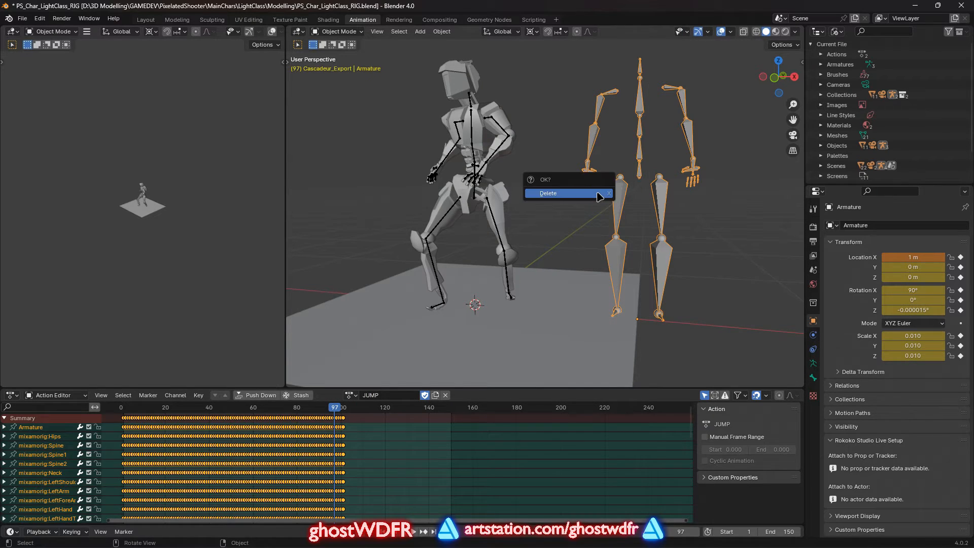
Confirm deleting the imported Cascadeur armature from the scene
left_click(548, 193)
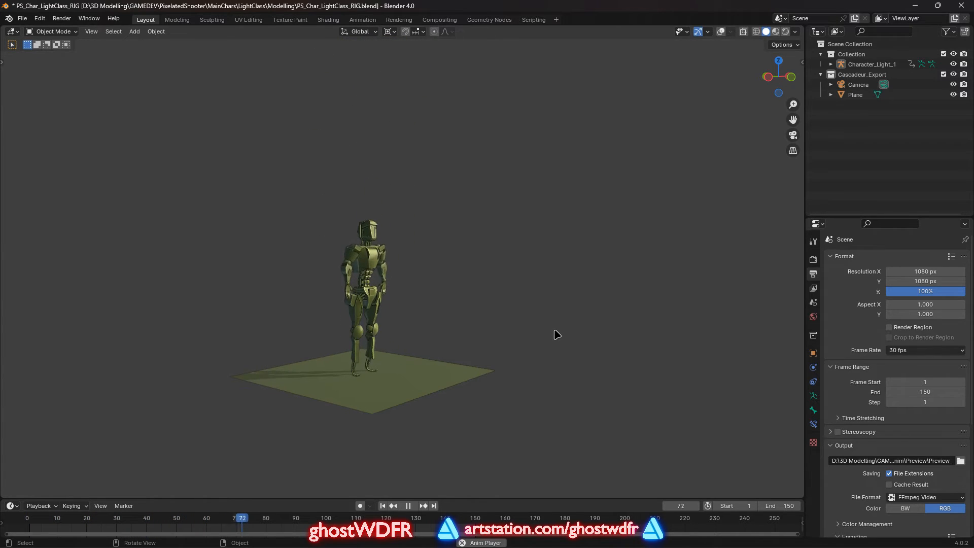
Maximize the 3D viewport and orbit to watch the robot's jump from the side and behind
left_click(362, 19)
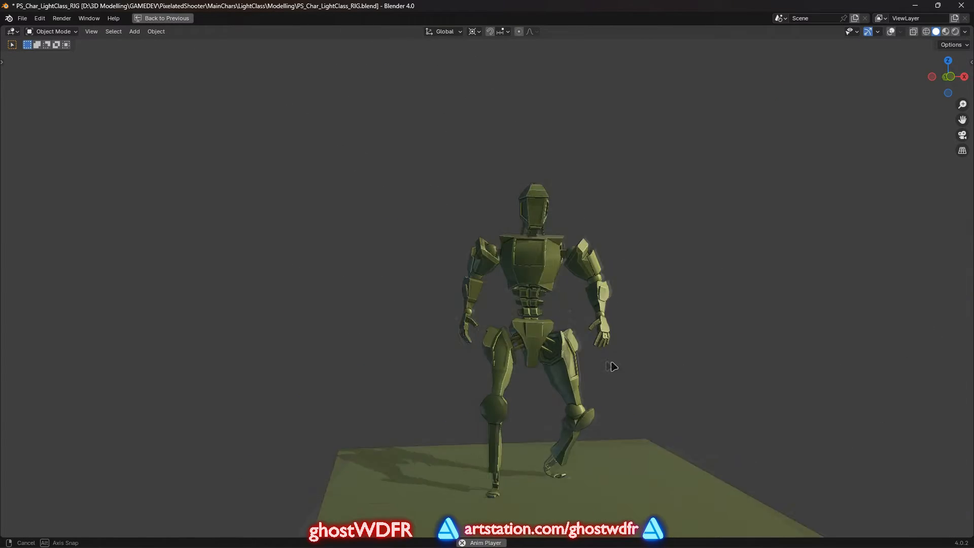
left_click_drag(611, 366, 729, 397)
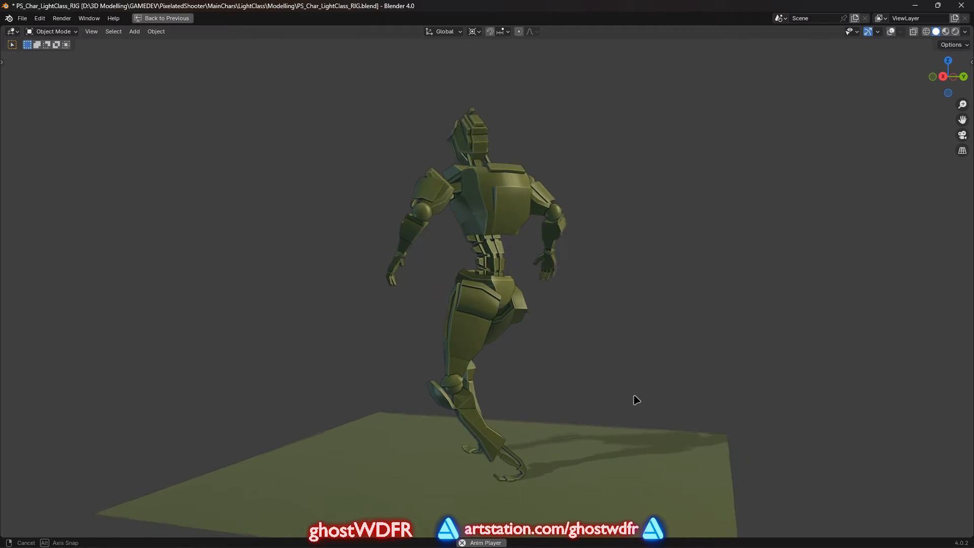
left_click_drag(638, 400, 708, 402)
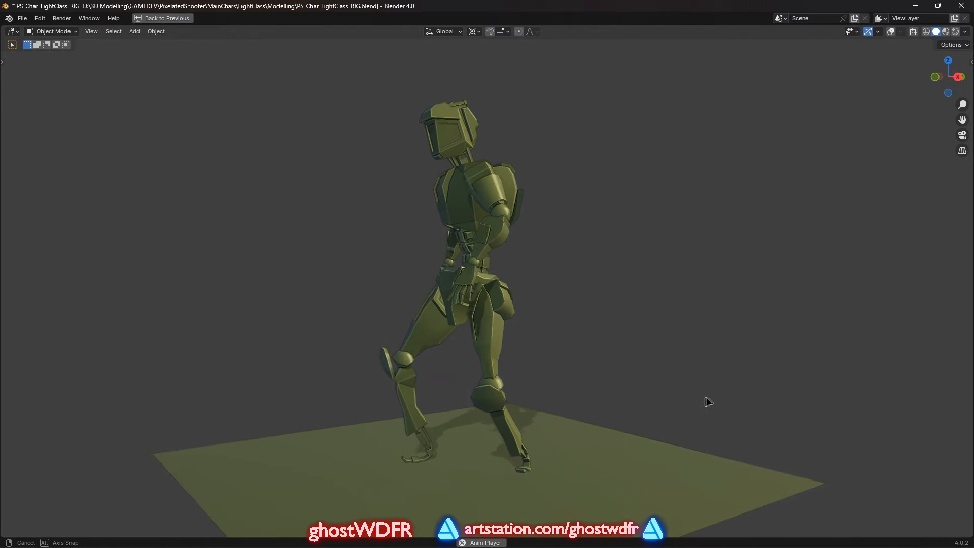